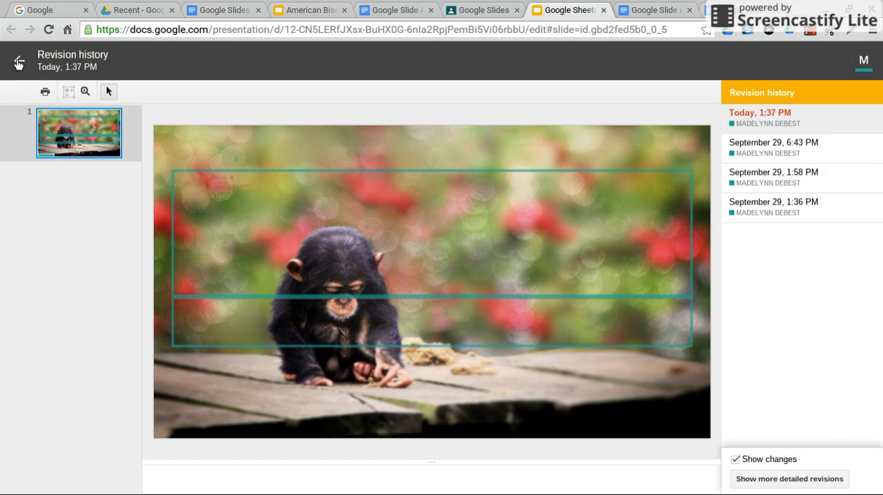
# - Exit revision history back to the single chimpanzee-photo slide editor
pyautogui.click(18, 61)
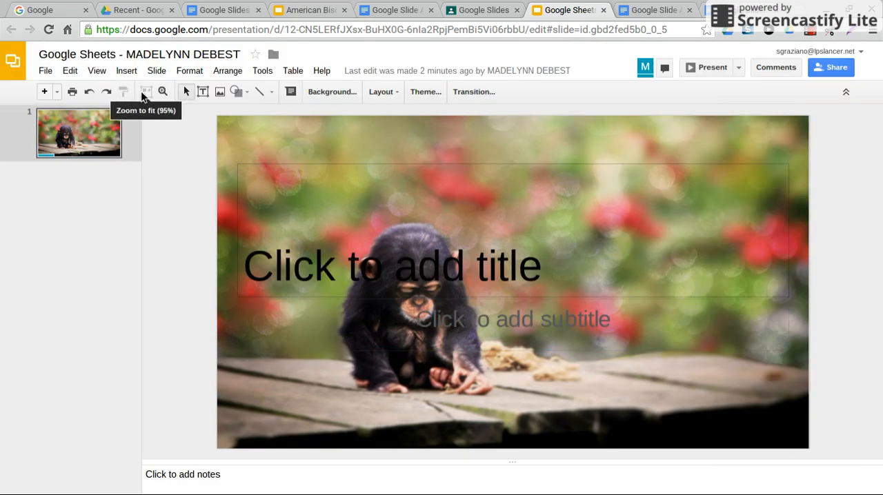
pyautogui.moveTo(242, 149)
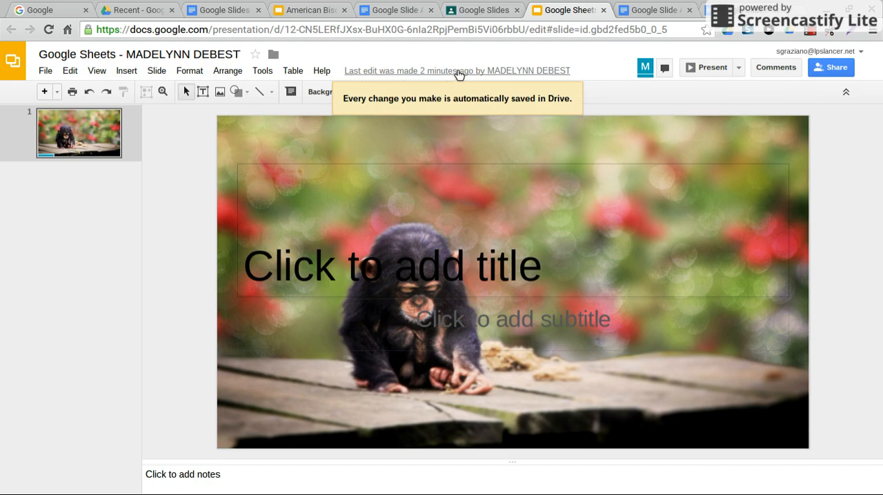
# - Open revision history and preview the September 29, 6:43 PM version
pyautogui.click(457, 70)
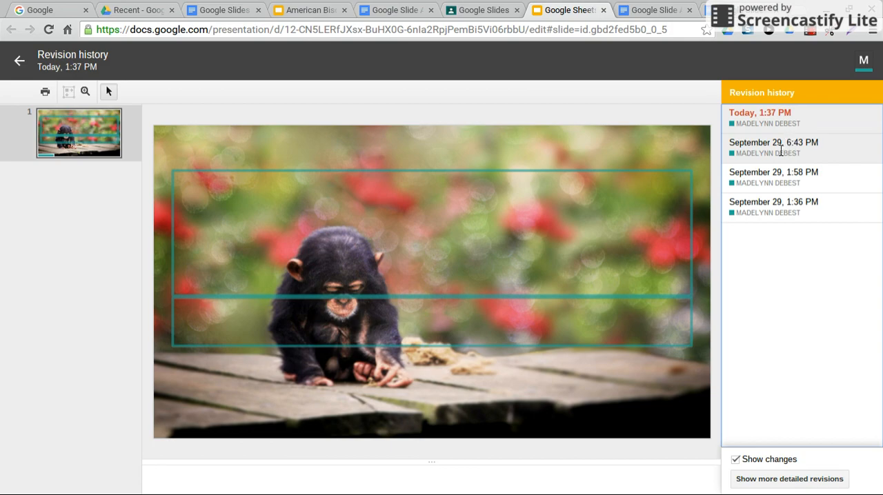
pyautogui.click(772, 142)
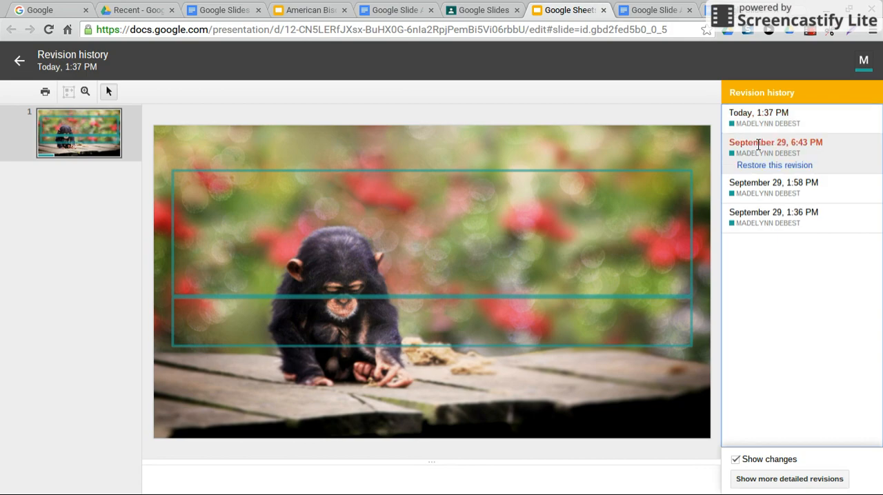
# - Restore the September 29, 6:43 PM revision of the chimpanzee deck
pyautogui.click(775, 142)
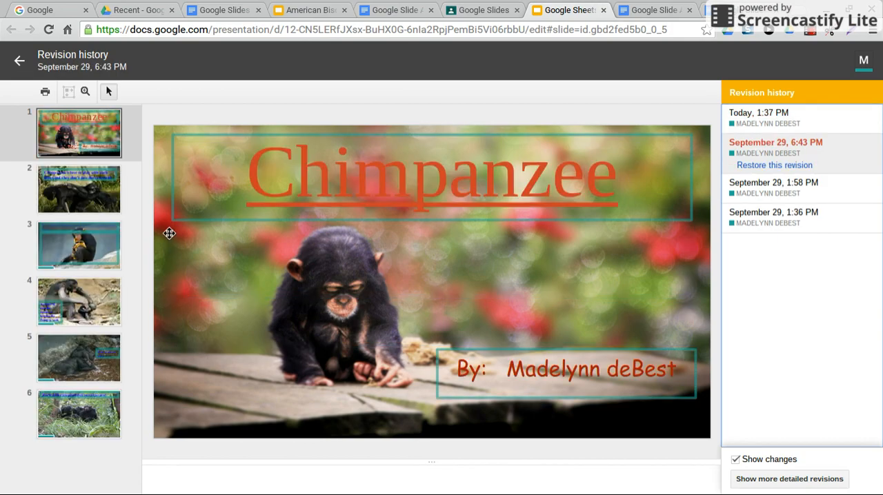
pyautogui.moveTo(61, 187)
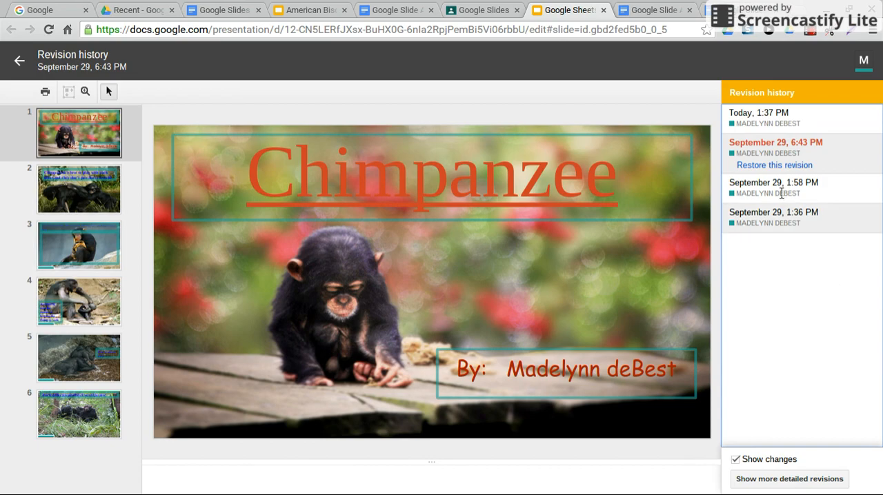
pyautogui.moveTo(767, 170)
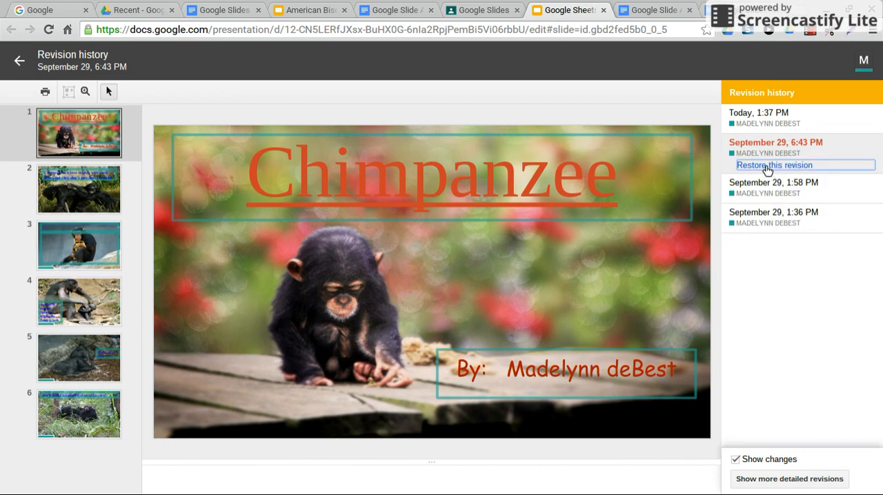
pyautogui.click(773, 165)
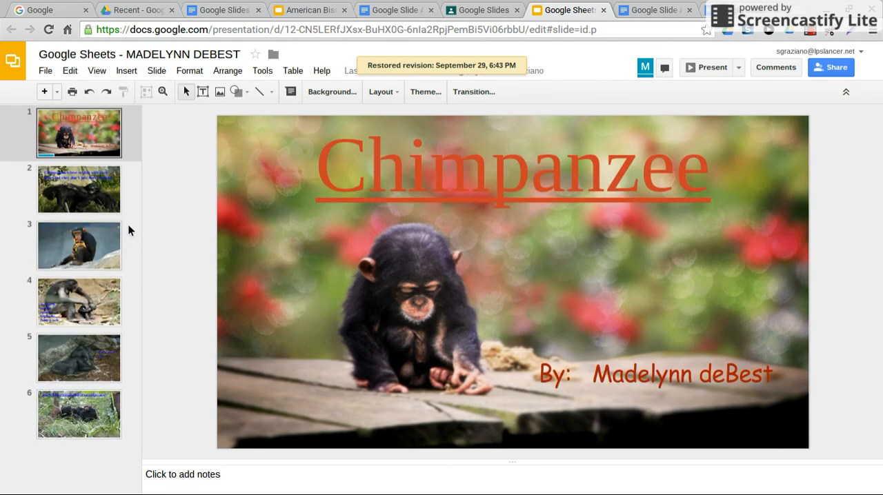
# - Select and remove slides 2–5, keeping the title and 'Time to go!' slides
pyautogui.click(79, 189)
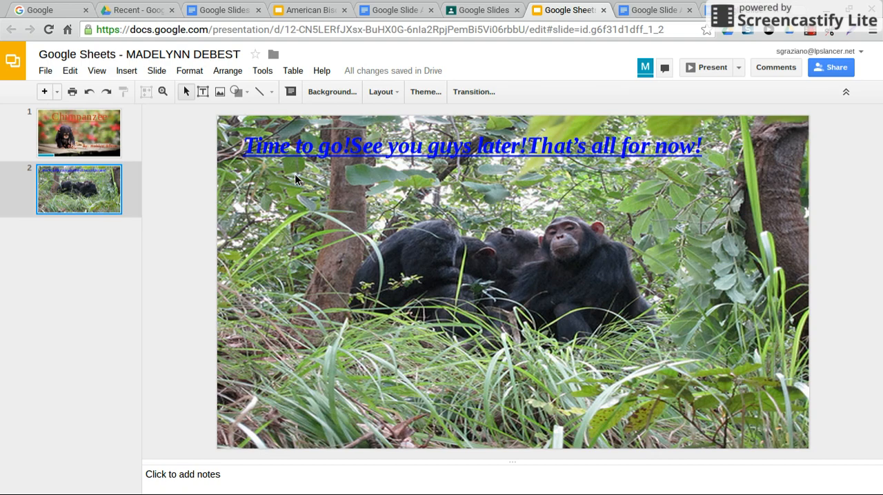
pyautogui.moveTo(428, 174)
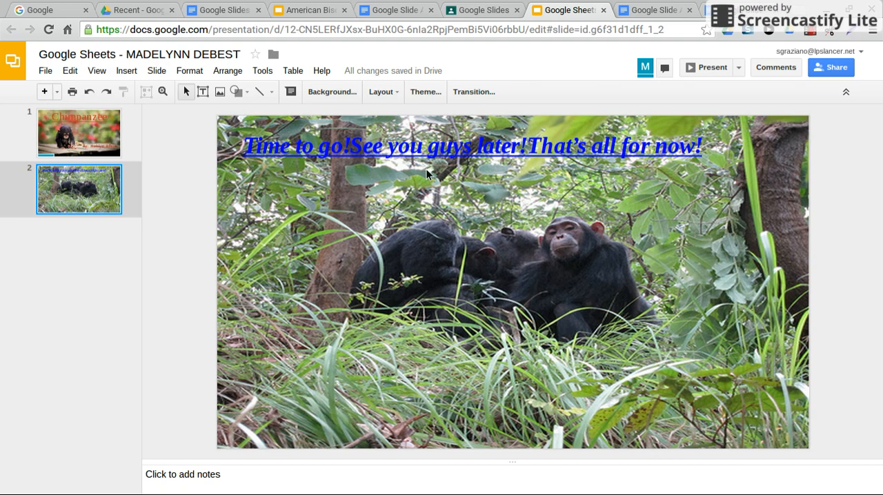